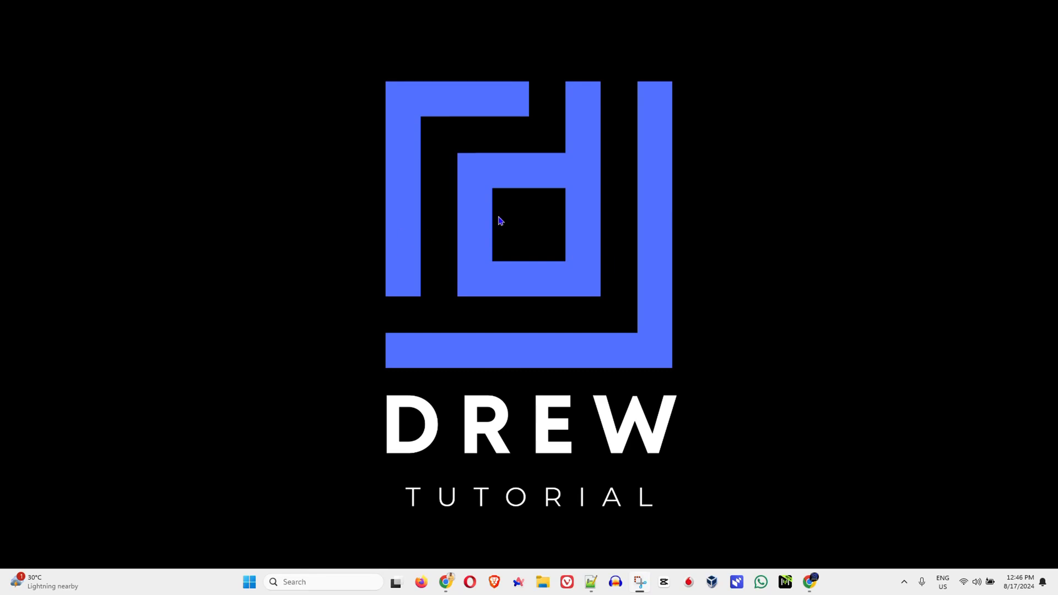
{"action": "mouse_move", "coordinate": [477, 254]}
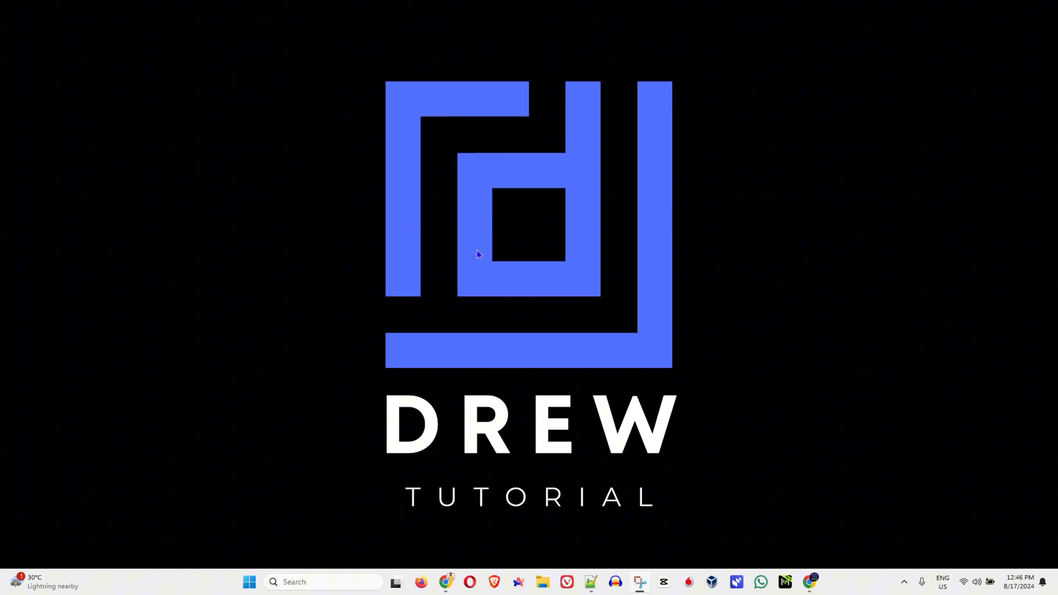
{"action": "mouse_move", "coordinate": [317, 423]}
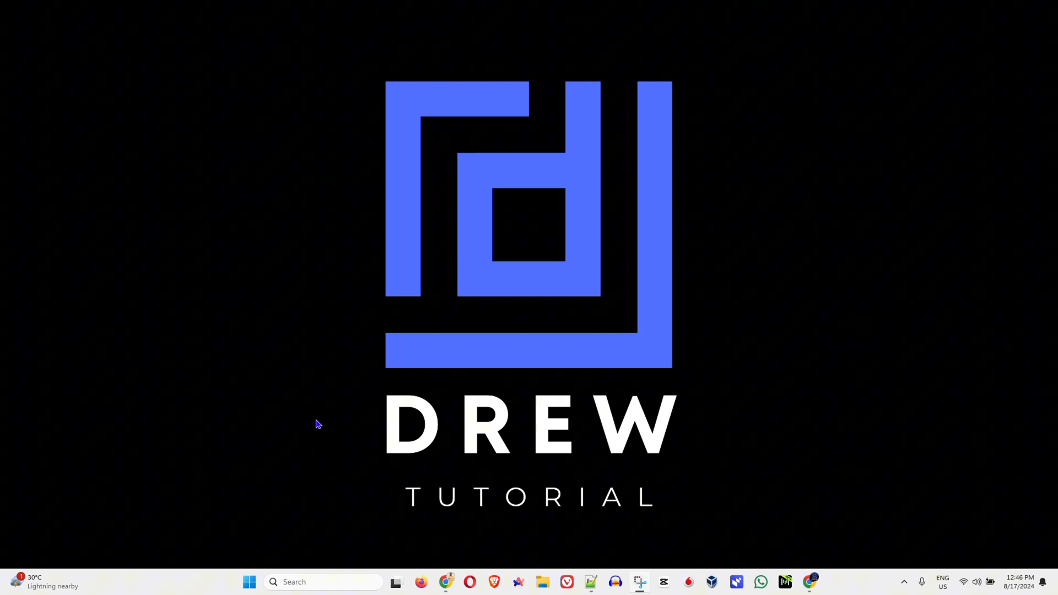
{"action": "mouse_move", "coordinate": [266, 479]}
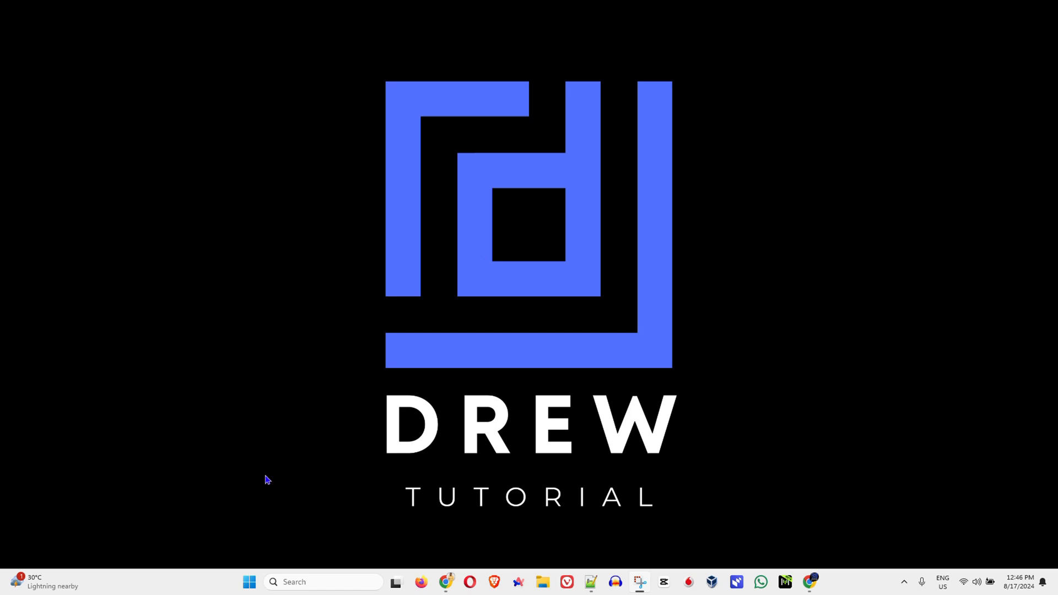
Search 'windows f' from Start so Turn Windows features on or off appears as best match
{"action": "left_click", "coordinate": [249, 582]}
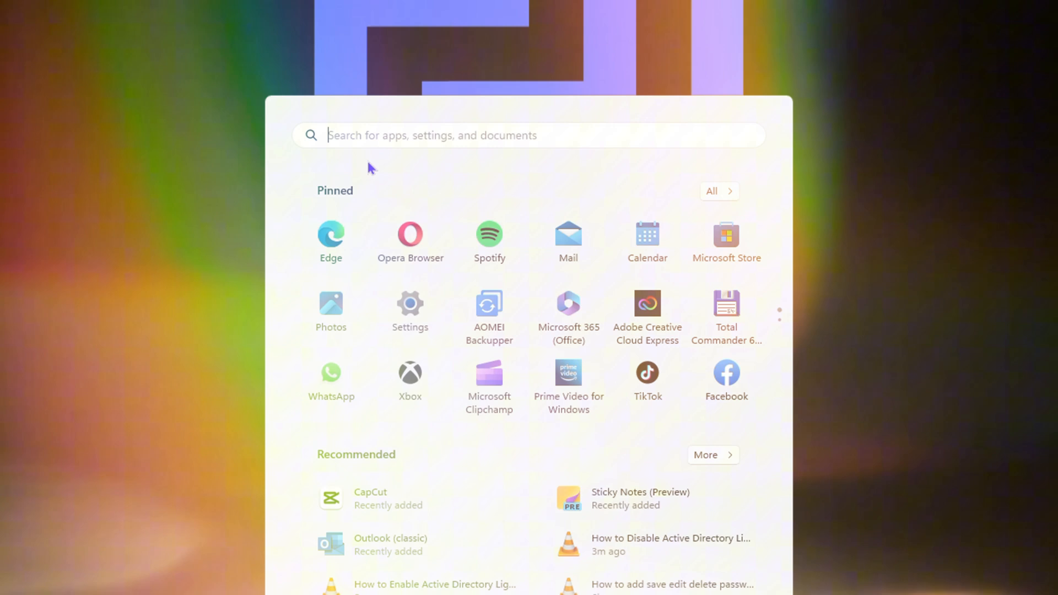
{"action": "type", "text": "windows f"}
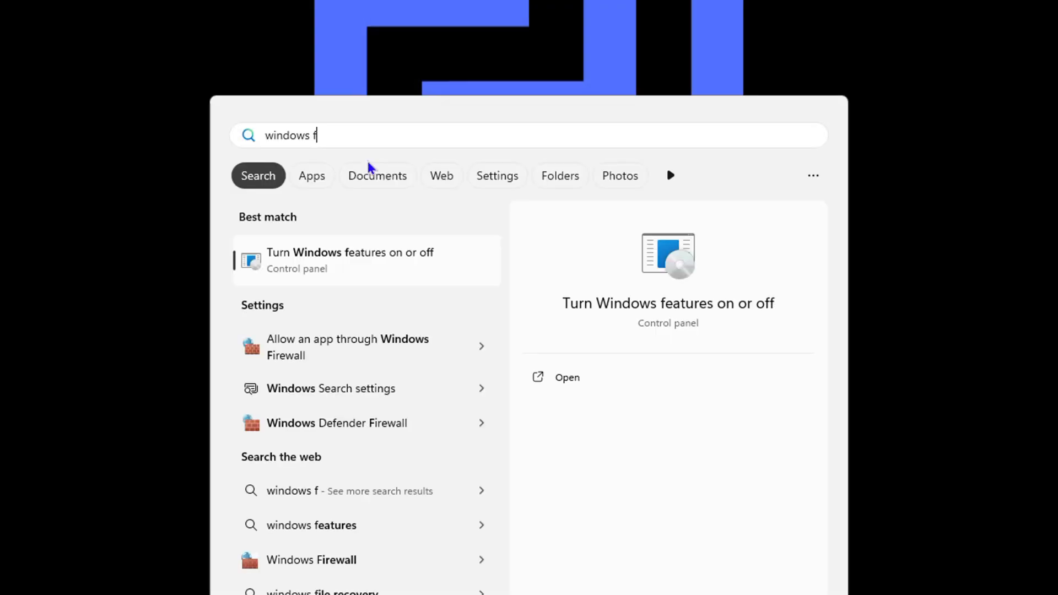
{"action": "mouse_move", "coordinate": [300, 265]}
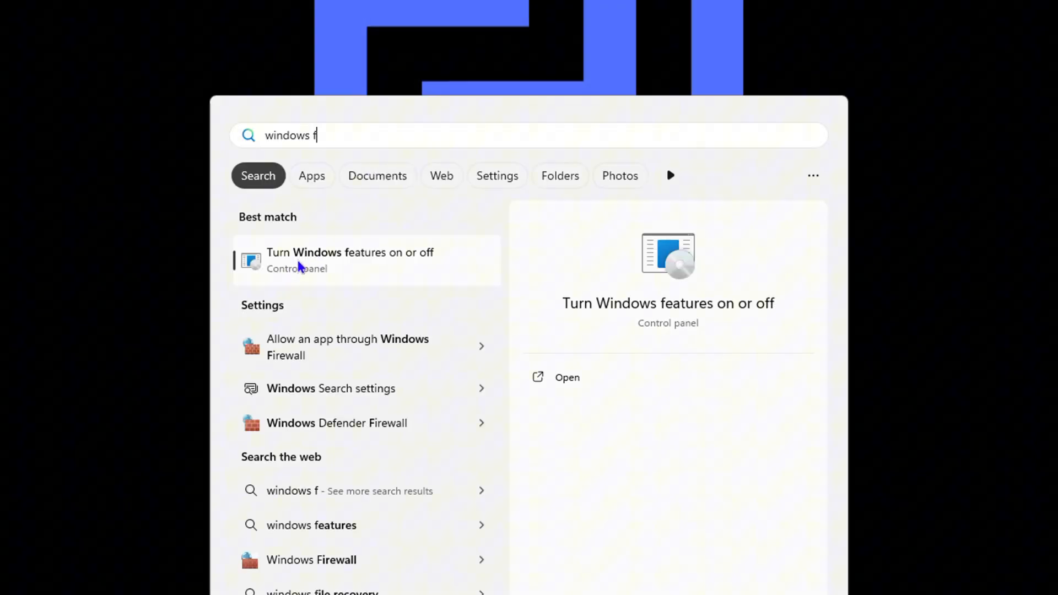
{"action": "mouse_move", "coordinate": [324, 263]}
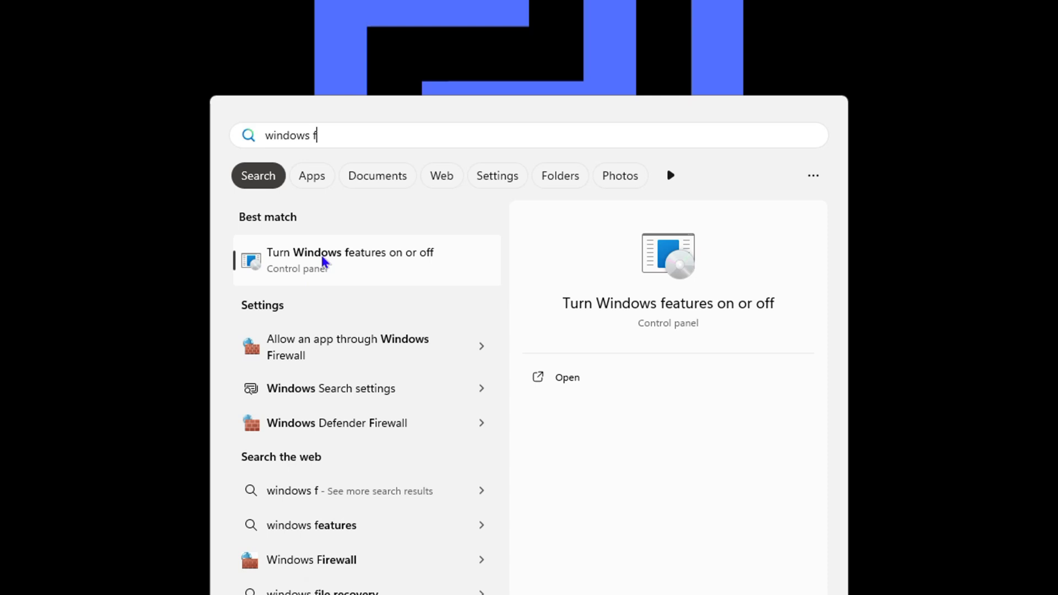
In Windows Features, check Containers and apply with OK, reaching the restart prompt
{"action": "left_click", "coordinate": [349, 260]}
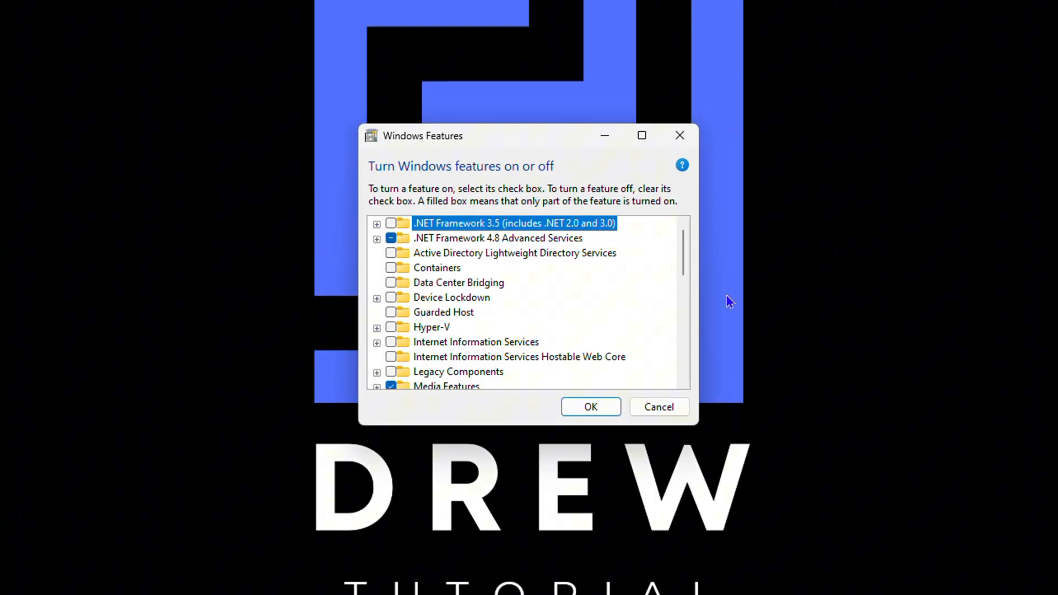
{"action": "mouse_move", "coordinate": [528, 276]}
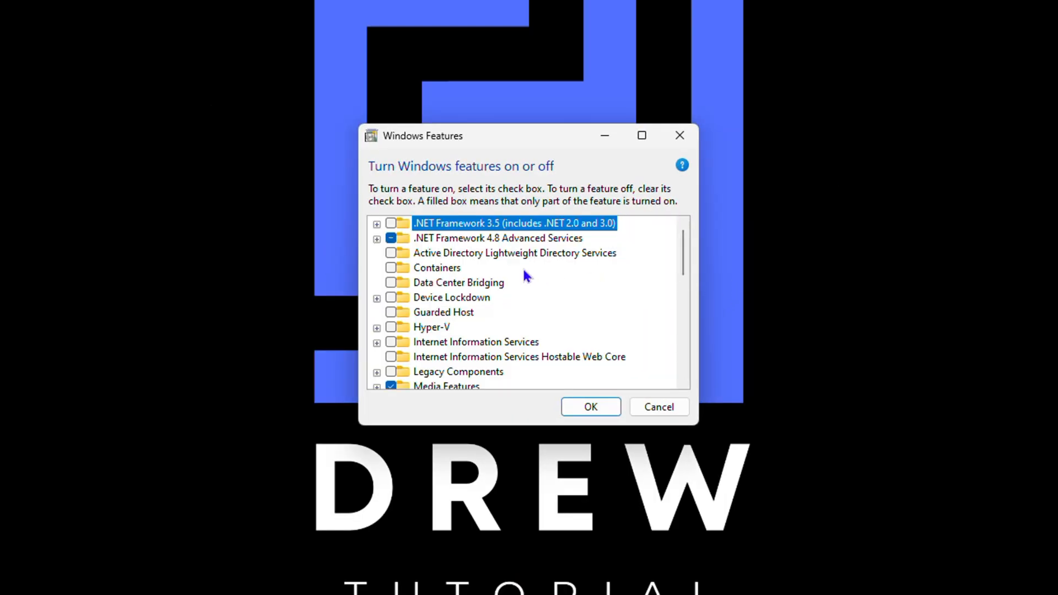
{"action": "mouse_move", "coordinate": [499, 270]}
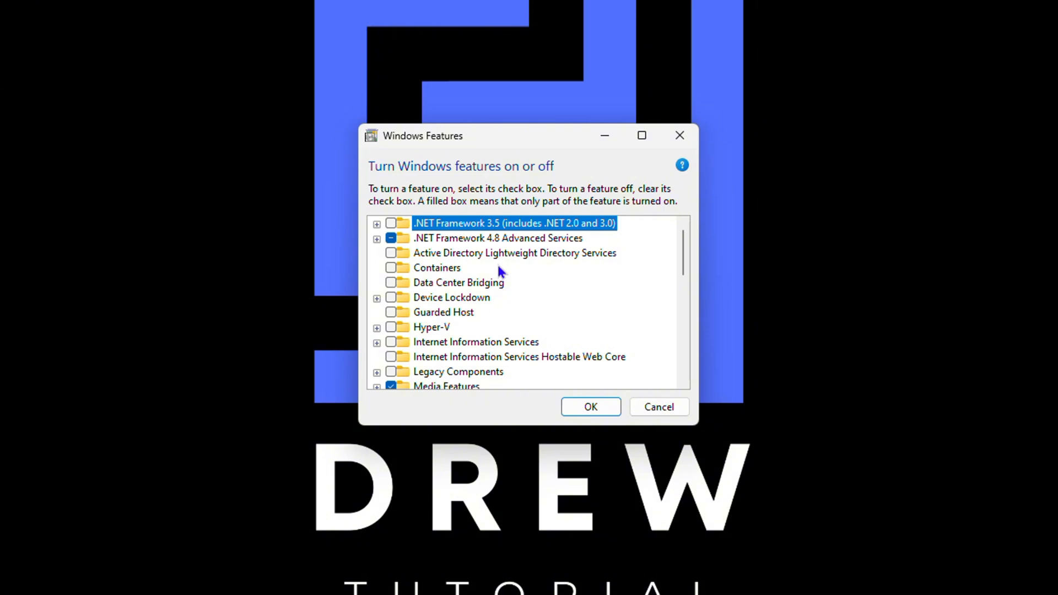
{"action": "mouse_move", "coordinate": [436, 267]}
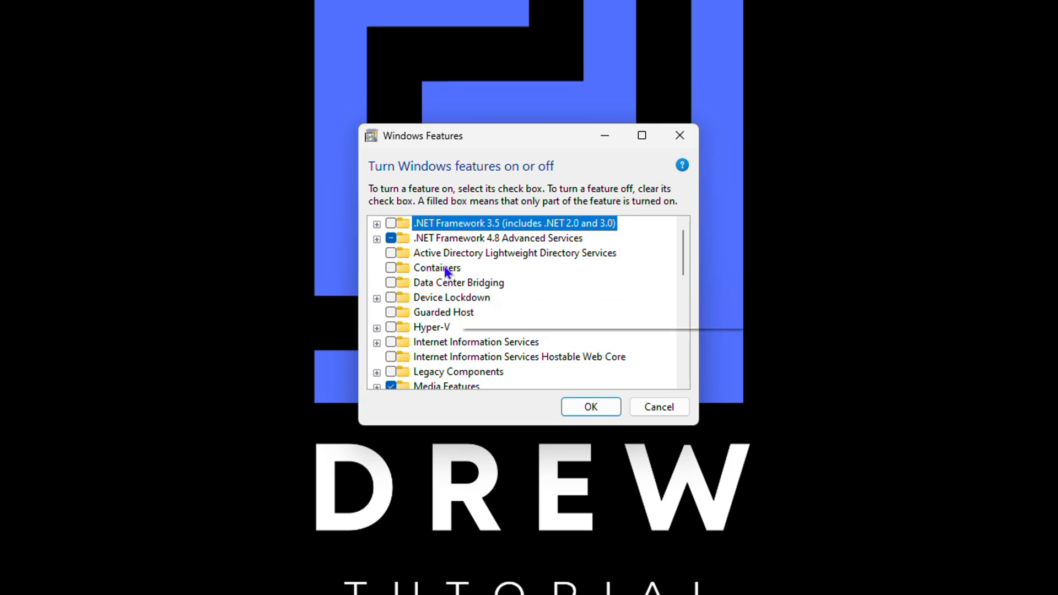
{"action": "mouse_move", "coordinate": [437, 267]}
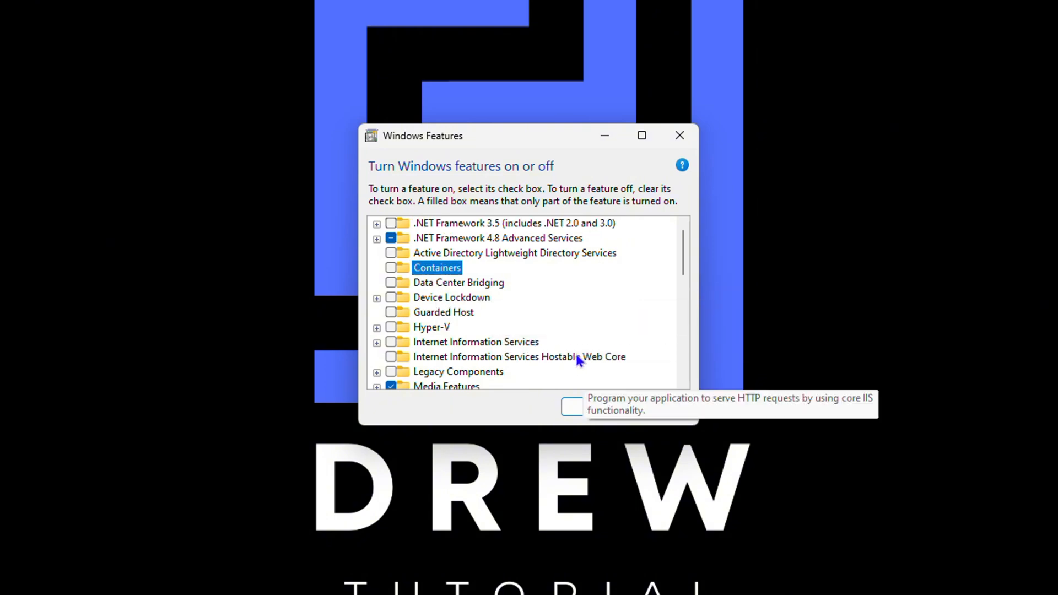
{"action": "left_click", "coordinate": [390, 267]}
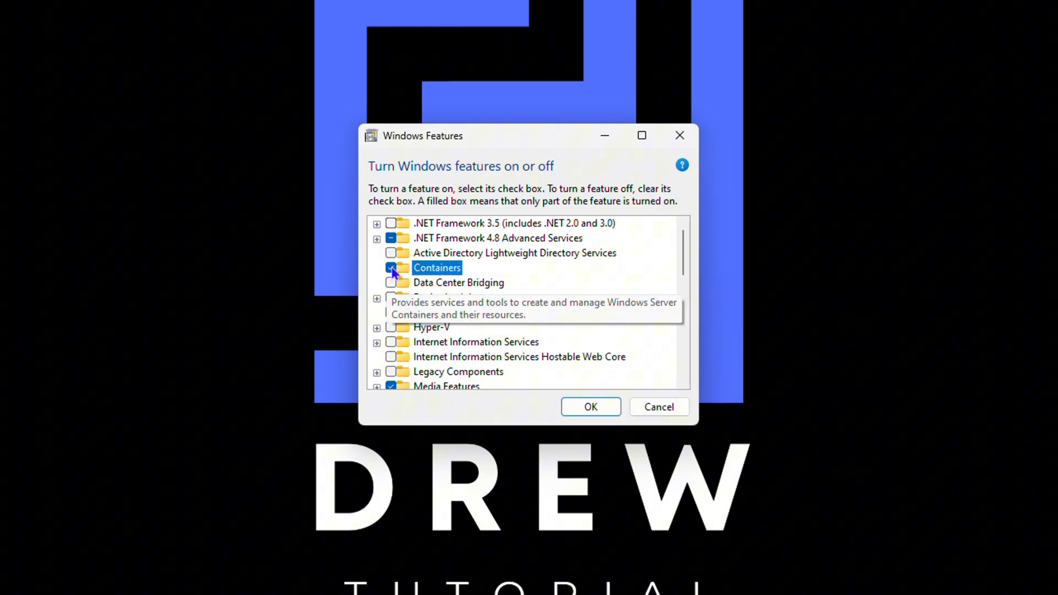
{"action": "left_click", "coordinate": [589, 407]}
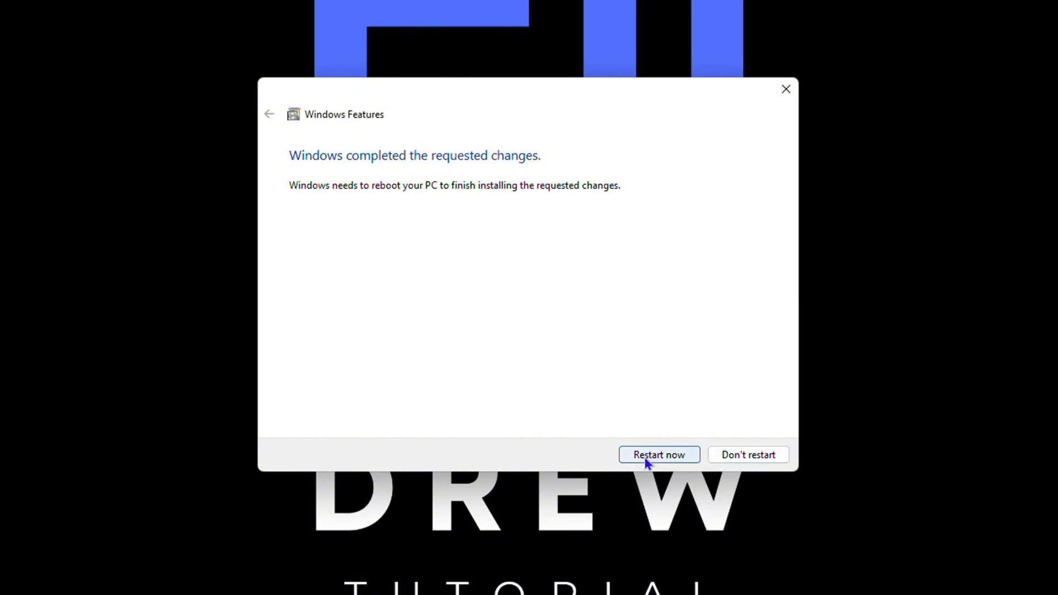
{"action": "mouse_move", "coordinate": [665, 460]}
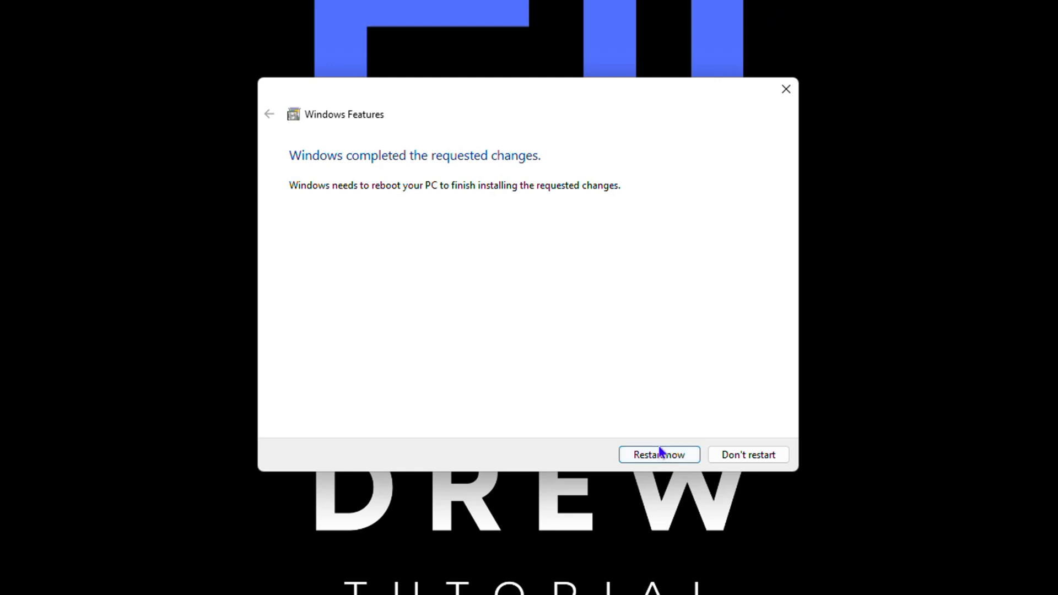
{"action": "mouse_move", "coordinate": [668, 451]}
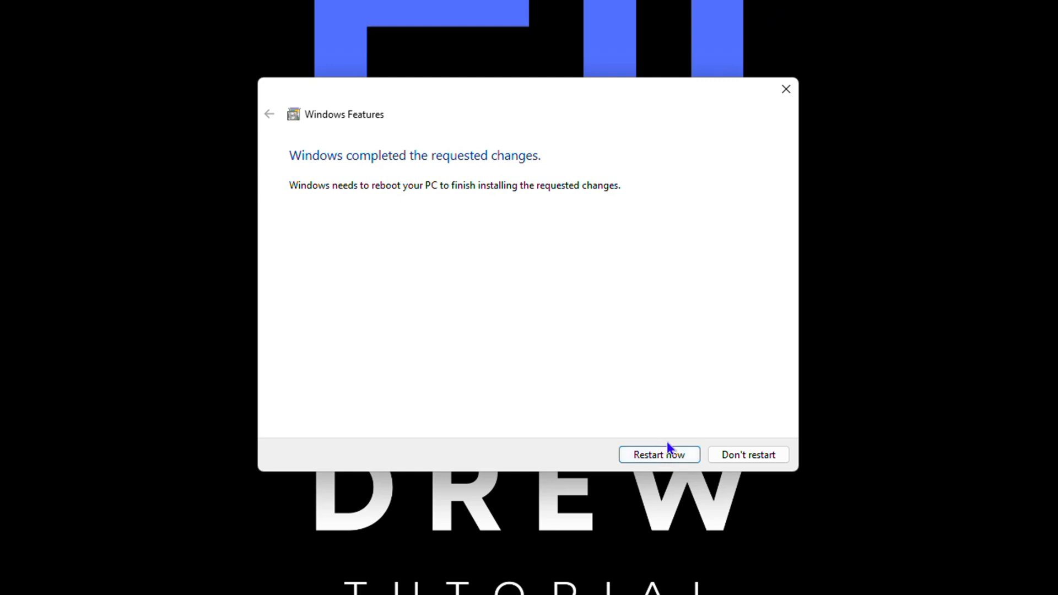
{"action": "mouse_move", "coordinate": [673, 451]}
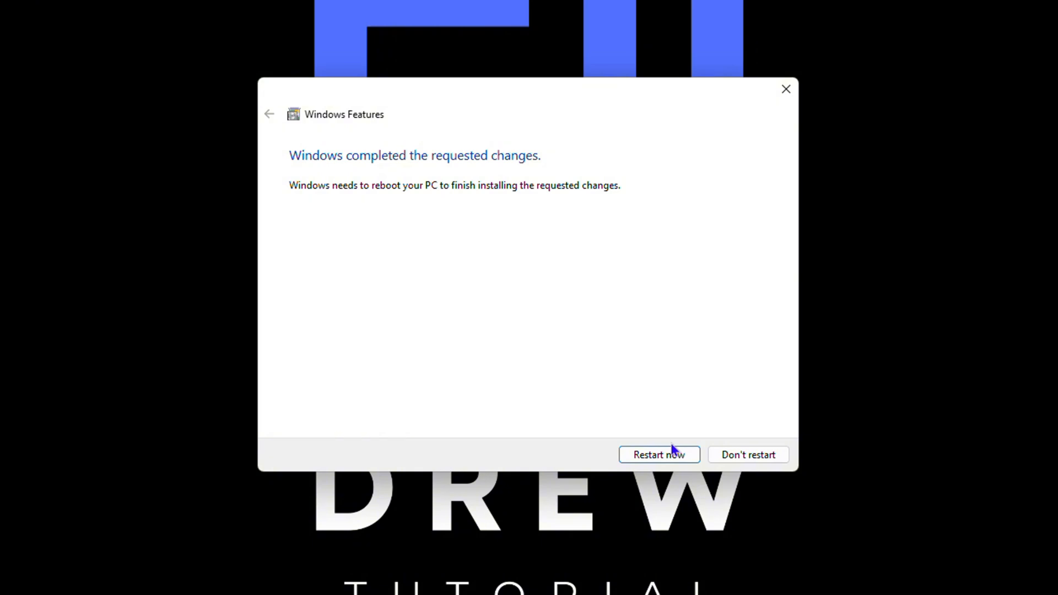
{"action": "mouse_move", "coordinate": [675, 449]}
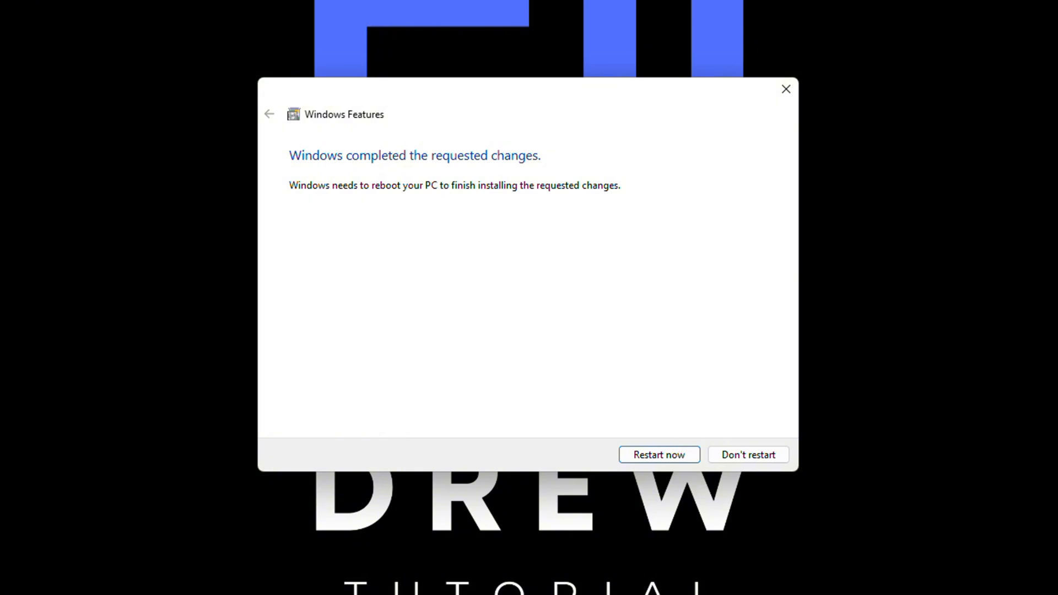